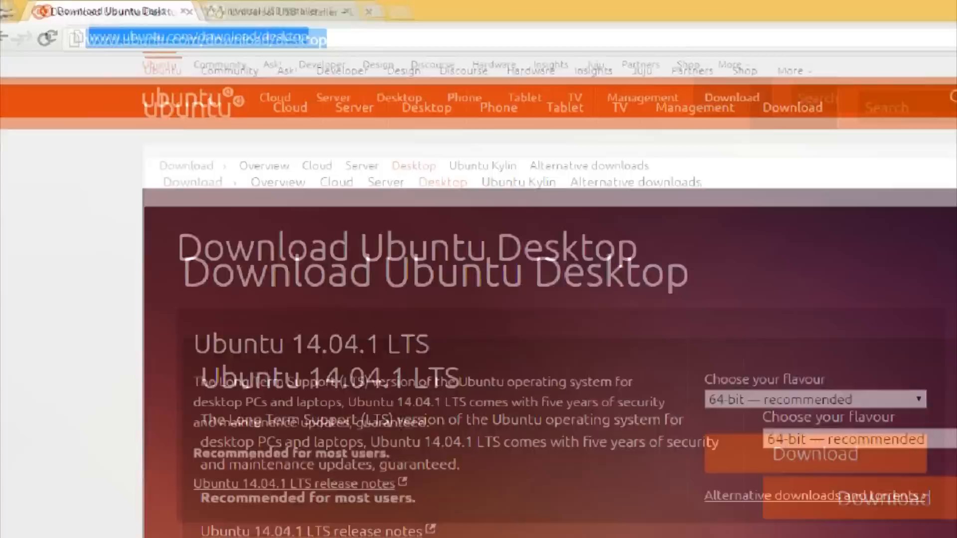
Download the recommended 64-bit Ubuntu 14.04.1 LTS desktop ISO from ubuntu.com.
{"action": "scroll", "scroll_direction": "down", "scroll_amount": 3}
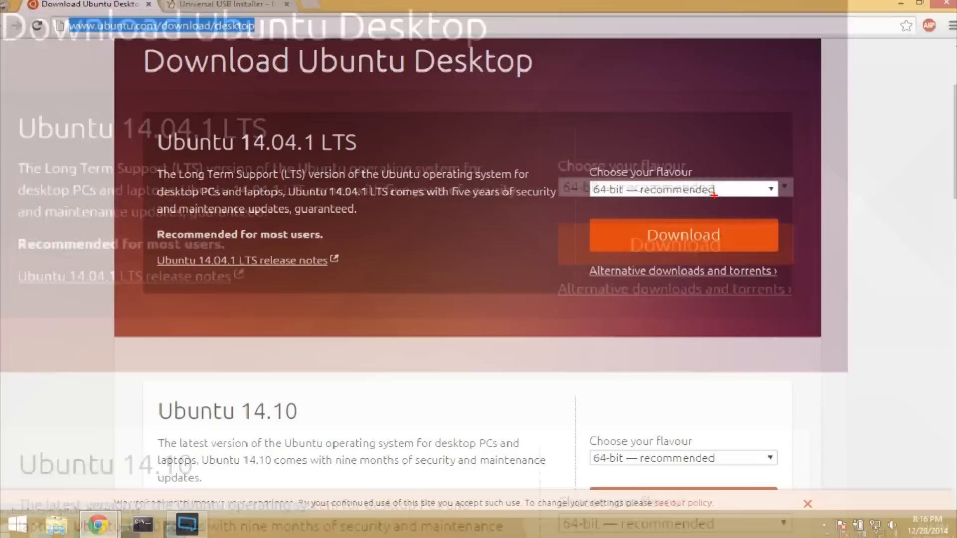
{"action": "left_click", "coordinate": [682, 235]}
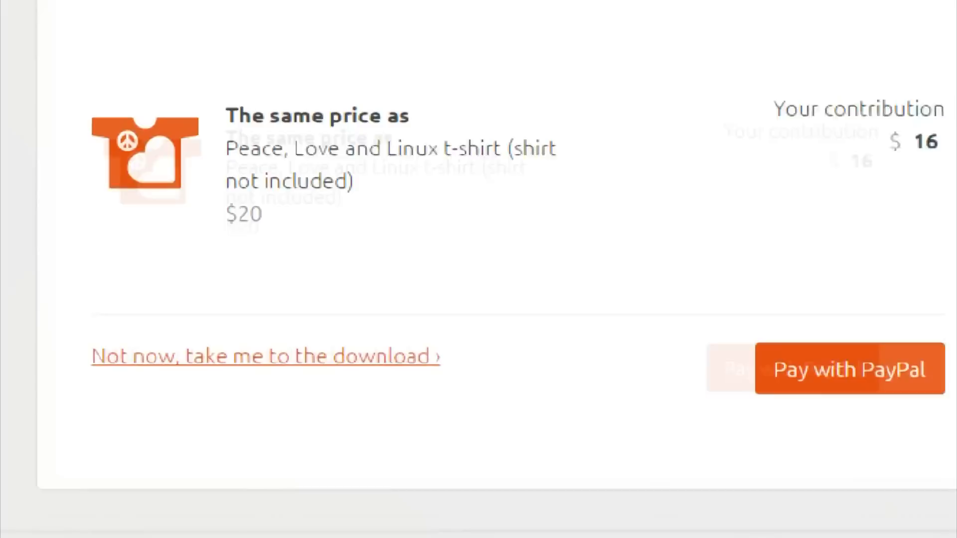
Skip the contribution with 'Not now, take me to the download' to fetch the ISO.
{"action": "left_click", "coordinate": [264, 356]}
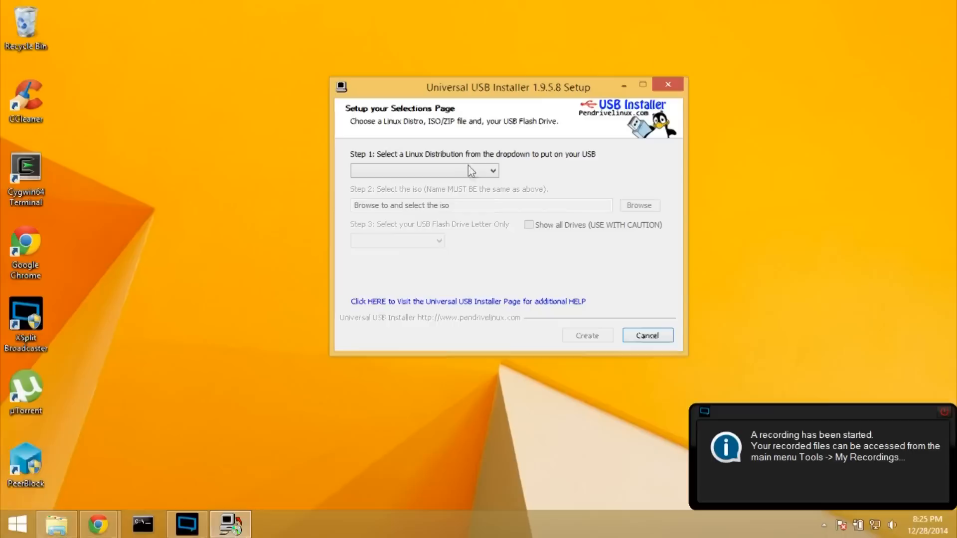
Choose Ubuntu as the distribution and load ubuntu-14.04.1-desktop-amd64.iso from Downloads.
{"action": "left_click", "coordinate": [424, 170]}
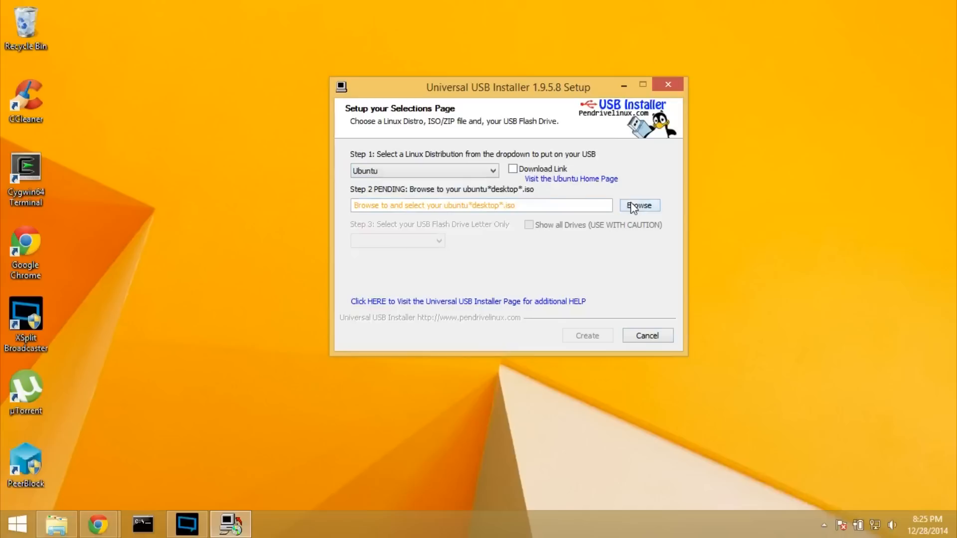
{"action": "left_click", "coordinate": [639, 206]}
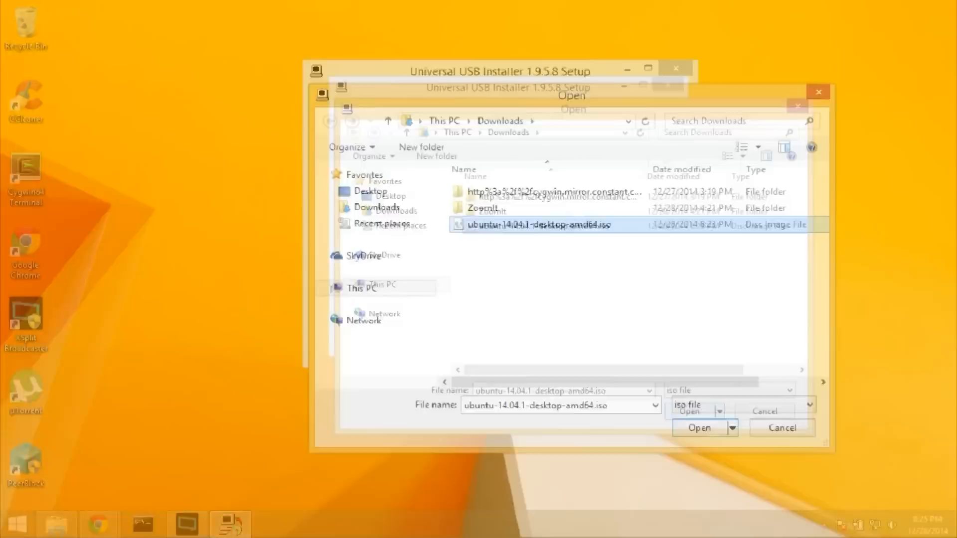
{"action": "left_click", "coordinate": [698, 428]}
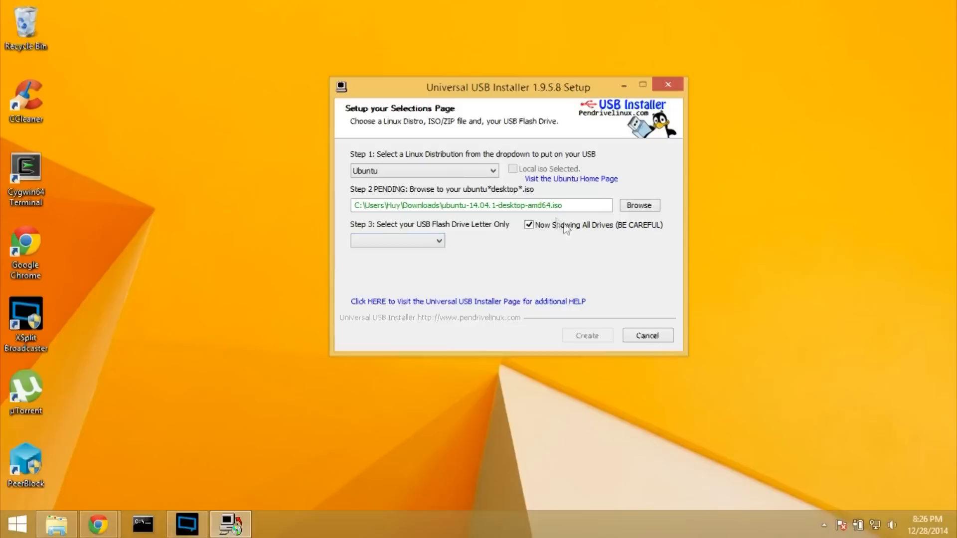
Create the Ubuntu USB on E:\ Windows USB 14GB, formatted as FAT32.
{"action": "left_click", "coordinate": [397, 240]}
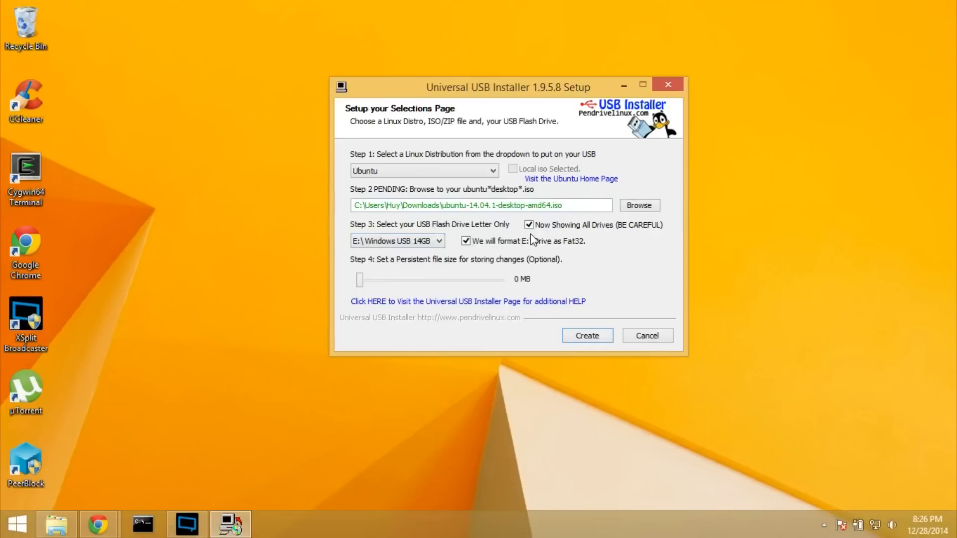
{"action": "left_click", "coordinate": [586, 335]}
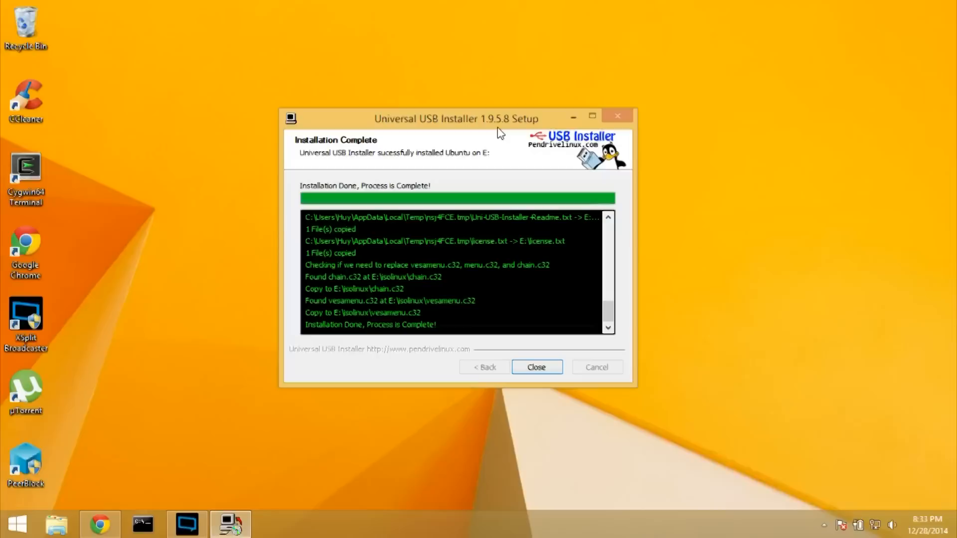
Close the Installation Complete page so the laptop can be rebooted.
{"action": "left_click", "coordinate": [535, 367]}
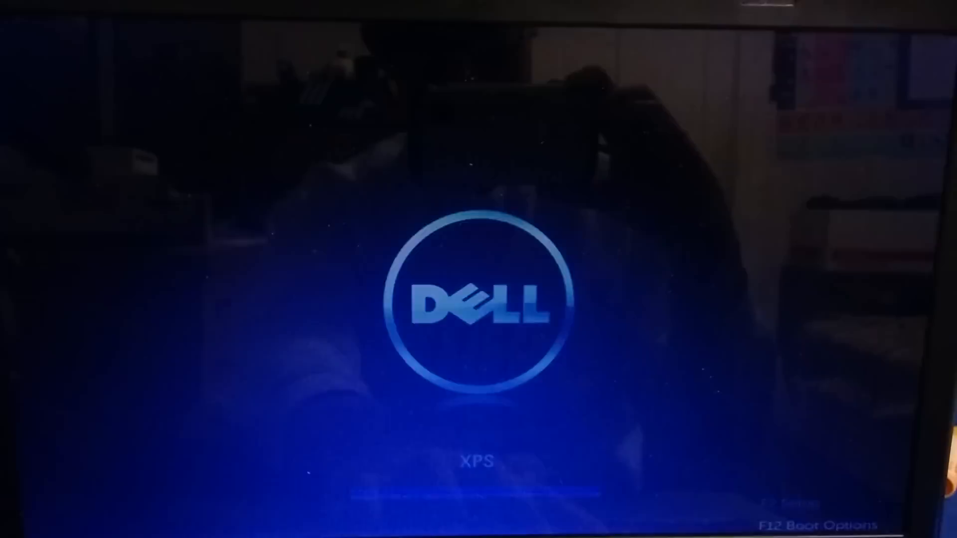
Bring up the Dell Boot Options with F12 to boot from the Ubuntu USB drive.
{"action": "key", "text": "f12"}
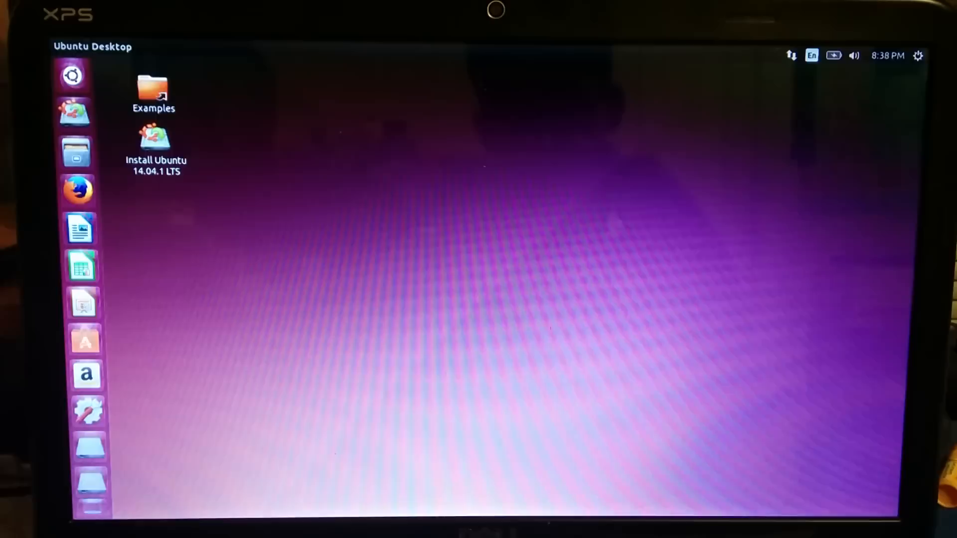
Open a terminal to add the ppa:yannubuntu/boot-repair repository.
{"action": "key", "text": "super"}
{"action": "type", "text": "sudo"}
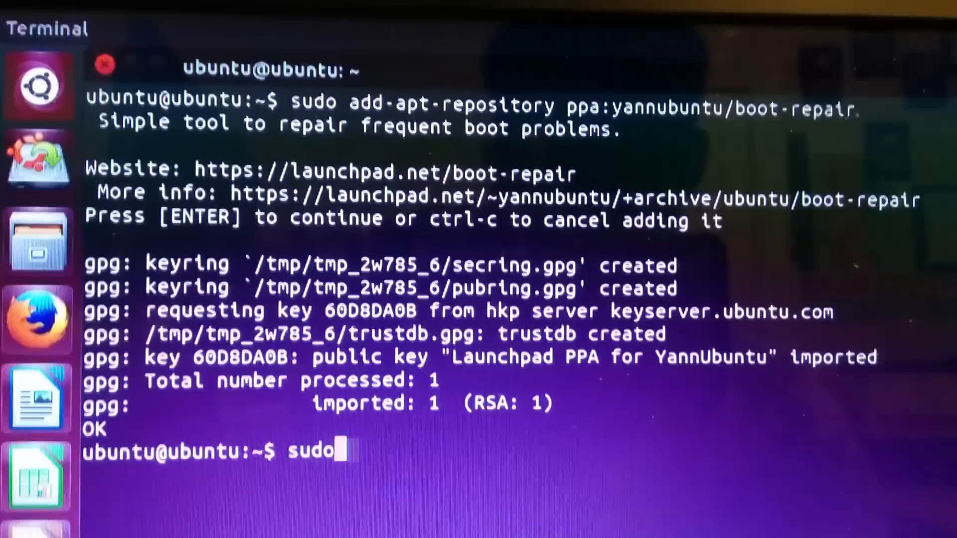
Run sudo apt-get update and install boot-repair, answering y to the prompt.
{"action": "type", "text": "apt-get update"}
{"action": "type", "text": "s"}
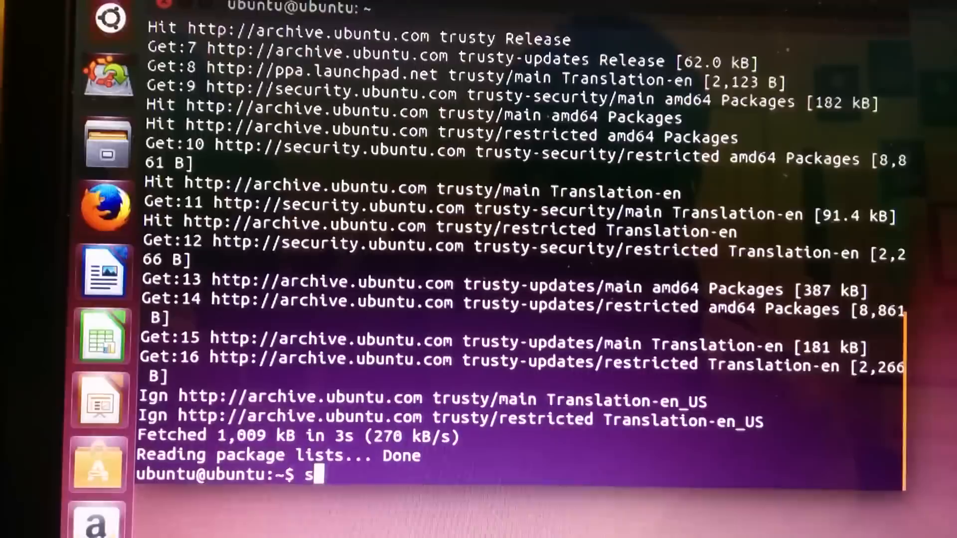
{"action": "type", "text": "udo apt-get install b"}
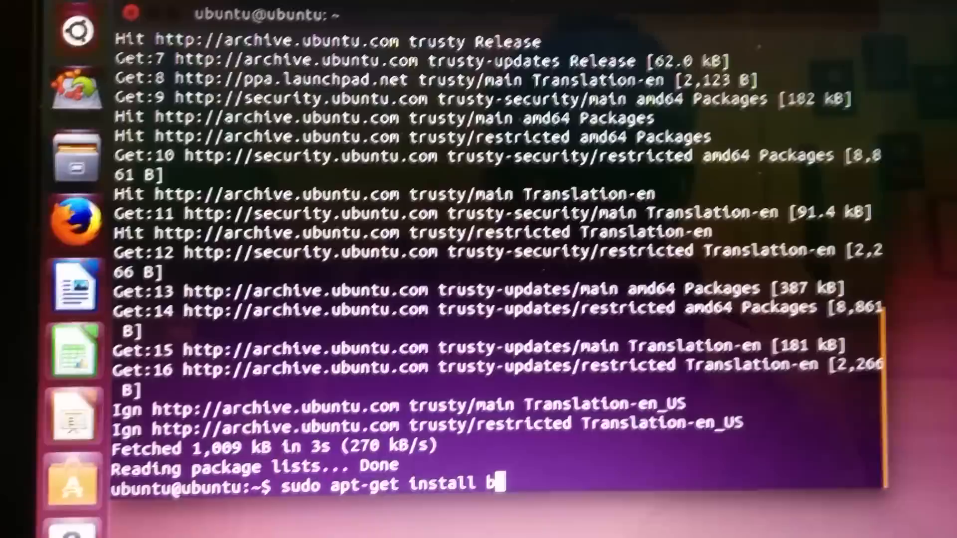
{"action": "key", "text": "Return"}
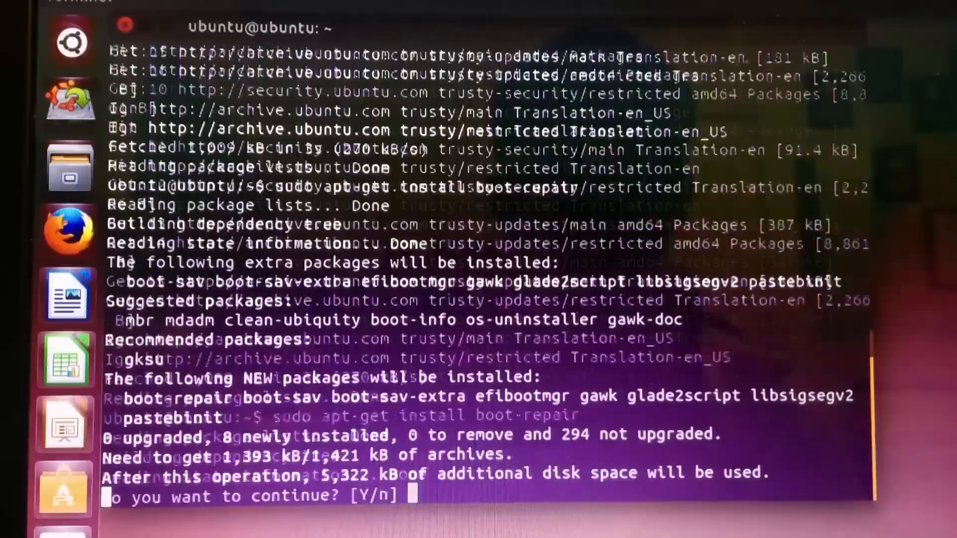
{"action": "type", "text": "y"}
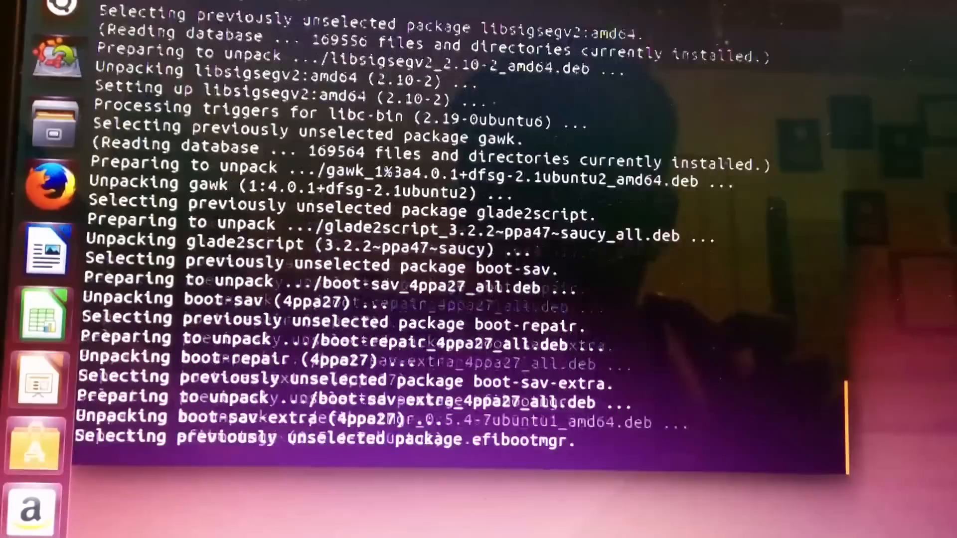
Launch the Boot Repair tool with the boot-repair command.
{"action": "type", "text": "boot-repair"}
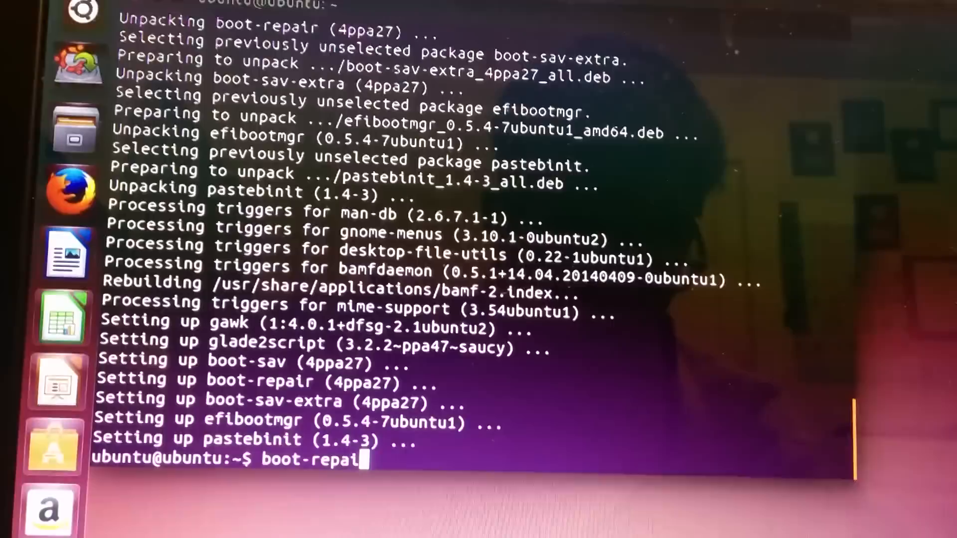
{"action": "key", "text": "Return"}
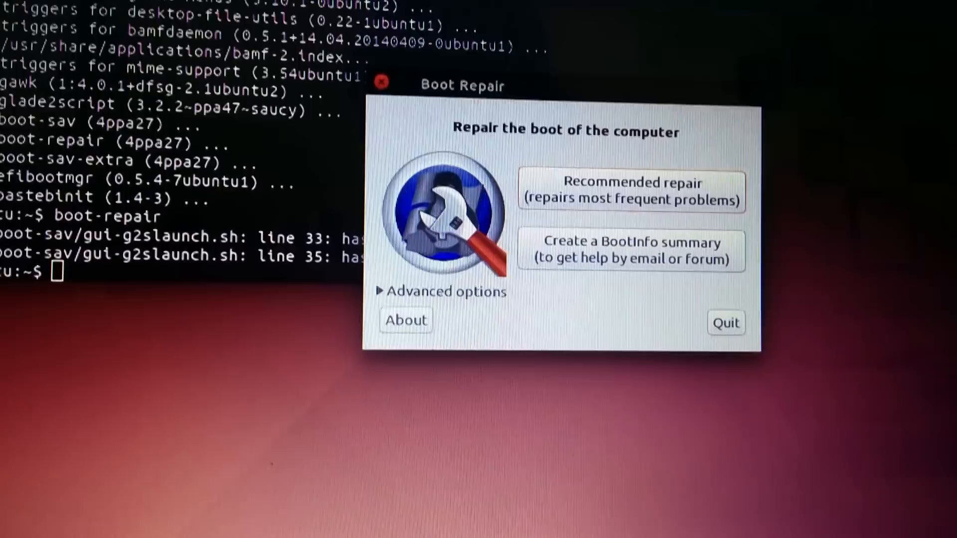
Start Boot-Repair's Recommended repair, reaching the FlexNet warning.
{"action": "left_click", "coordinate": [630, 191]}
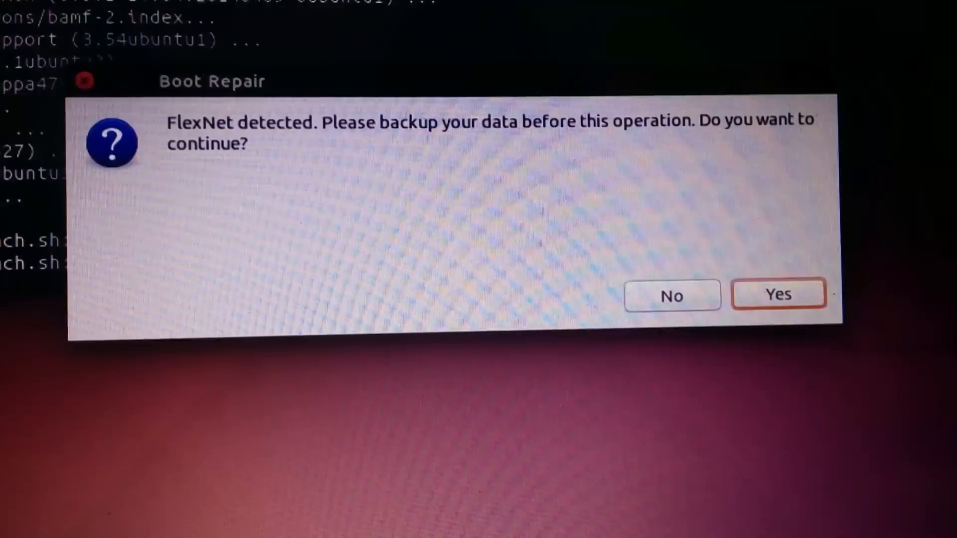
Answer Yes to the FlexNet warning and let the repair finish with 'Boot successfully repaired'.
{"action": "left_click", "coordinate": [777, 294]}
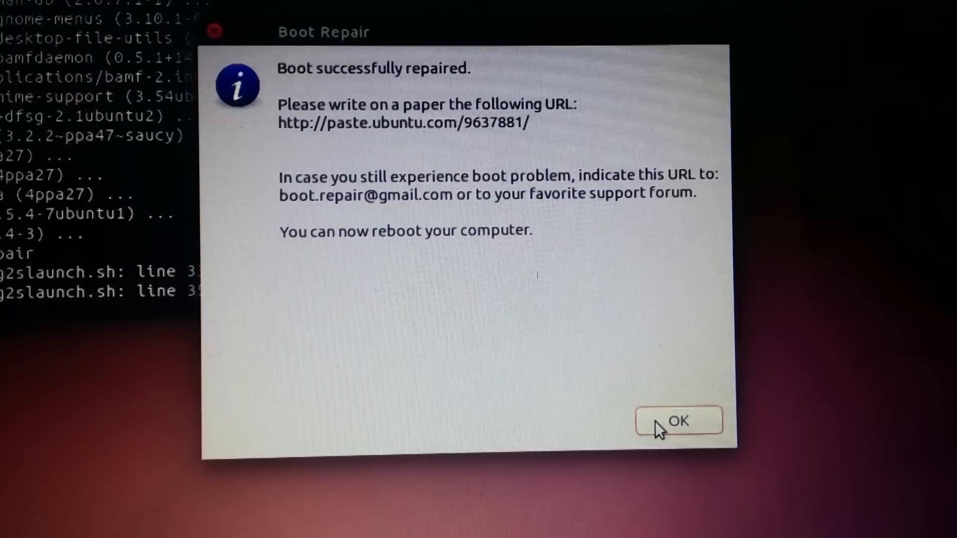
Dismiss the repair report and restart the computer from the system menu's Shut Down options.
{"action": "left_click", "coordinate": [678, 420]}
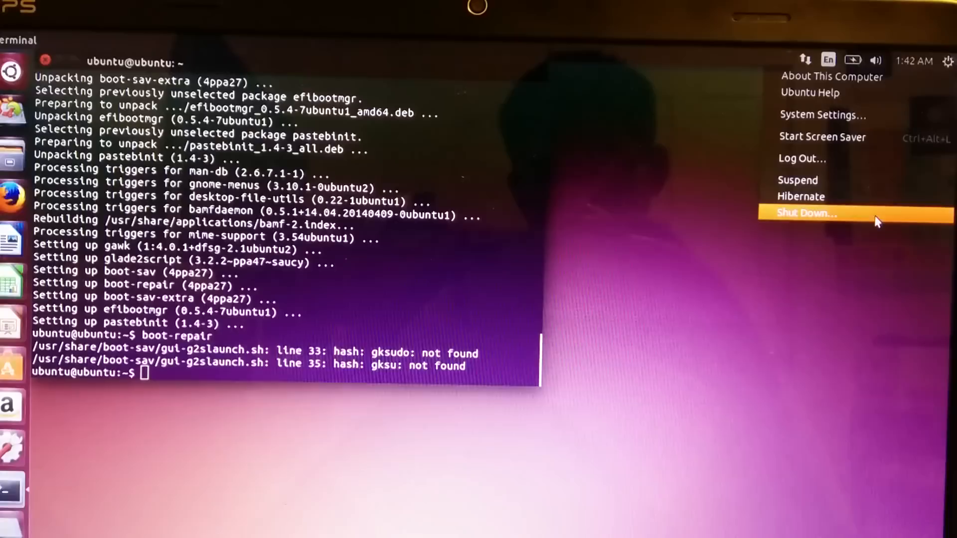
{"action": "left_click", "coordinate": [807, 214]}
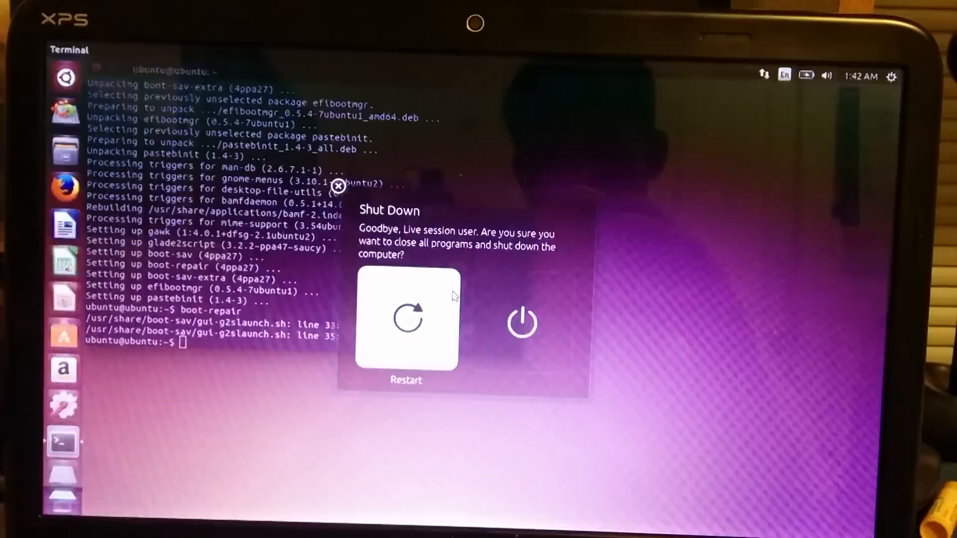
{"action": "left_click", "coordinate": [405, 320]}
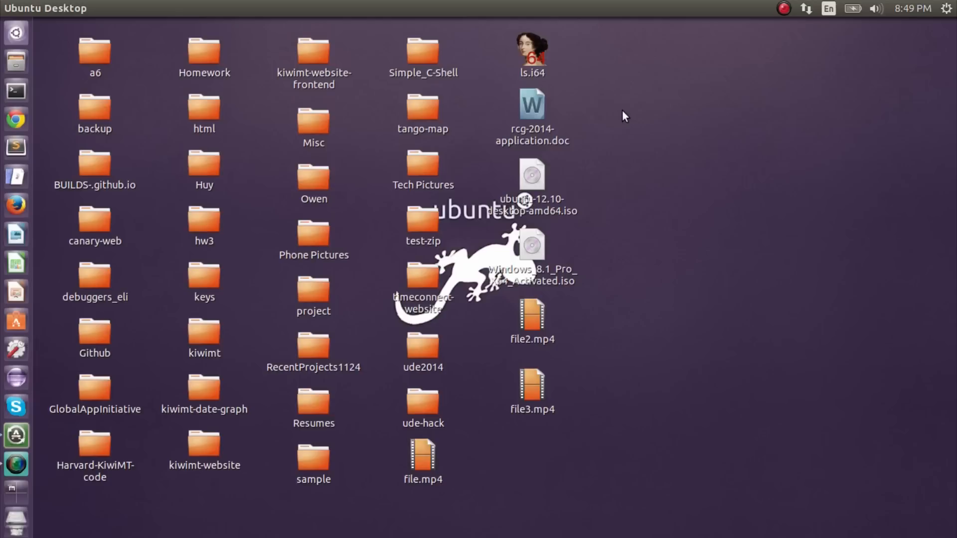
{"action": "mouse_move", "coordinate": [34, 78]}
{"action": "type", "text": "sudo fdisk -l"}
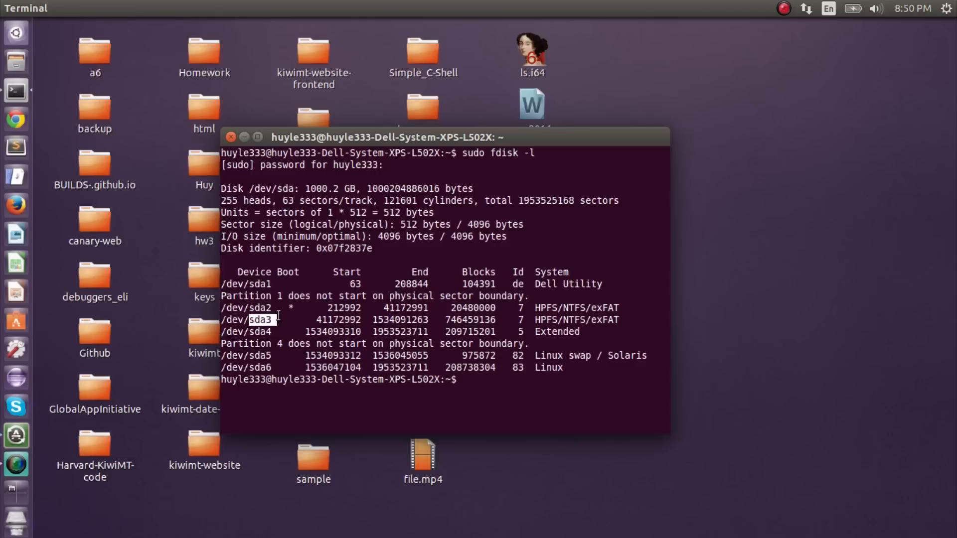
Change into /boot/grub, list its files, and launch sudo gedit grub.cfg.
{"action": "type", "text": "cd /boot/grub/"}
{"action": "type", "text": "ls"}
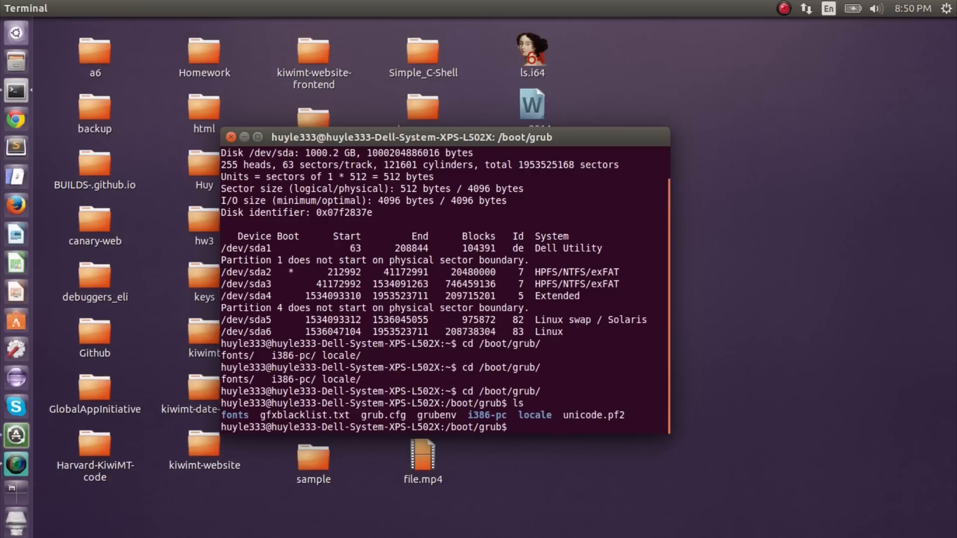
{"action": "type", "text": "gedit crub.cfg"}
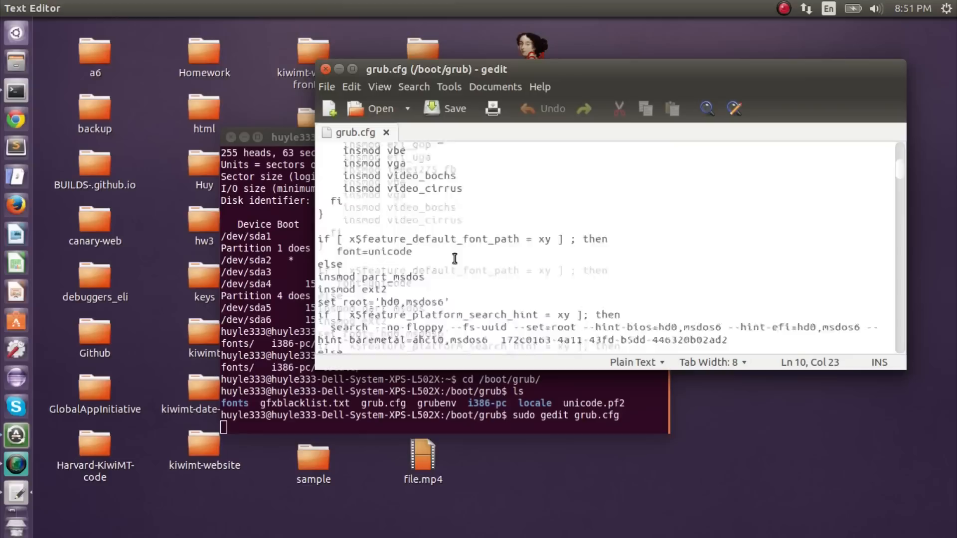
Scroll grub.cfg to the 30_os-prober section and select the Windows 8 (loader) /dev/sda3 menuentry.
{"action": "scroll", "scroll_direction": "down", "scroll_amount": 3}
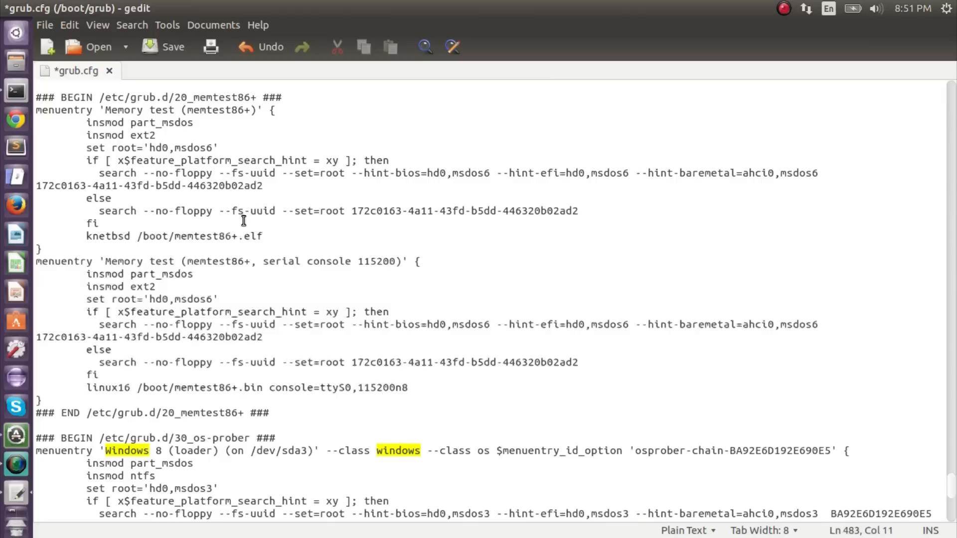
{"action": "left_click", "coordinate": [357, 388]}
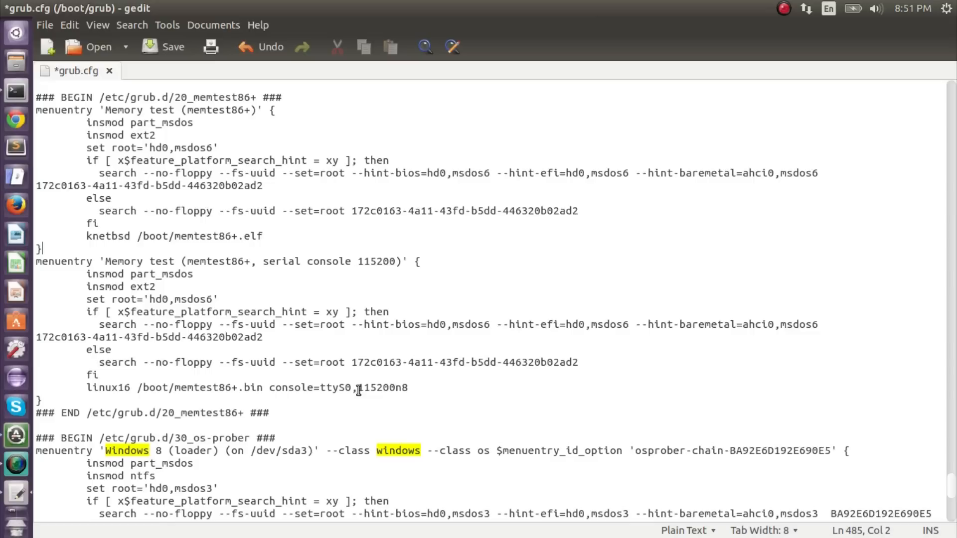